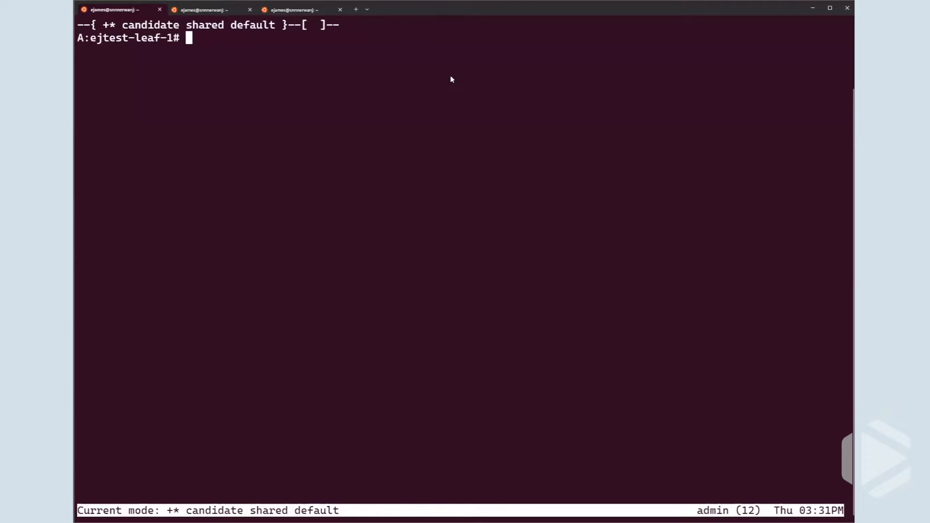
Enter the default network-instance BGP transport context and list its options (mtu-discovery, tcp-mss)
type("as")
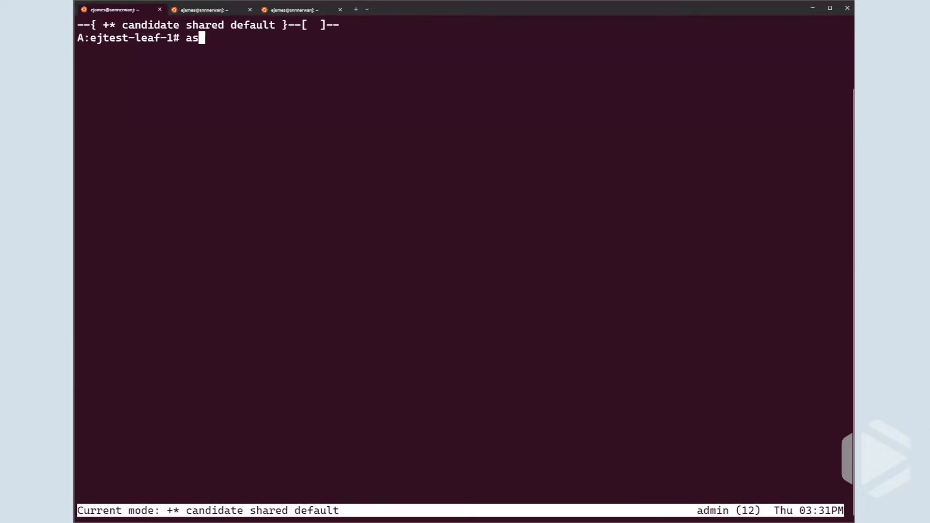
type("kai")
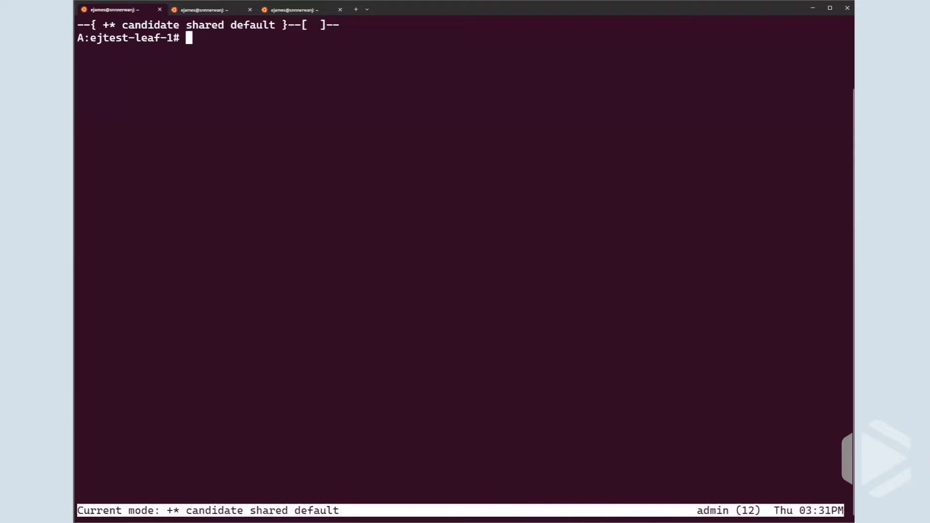
type("network-instance default")
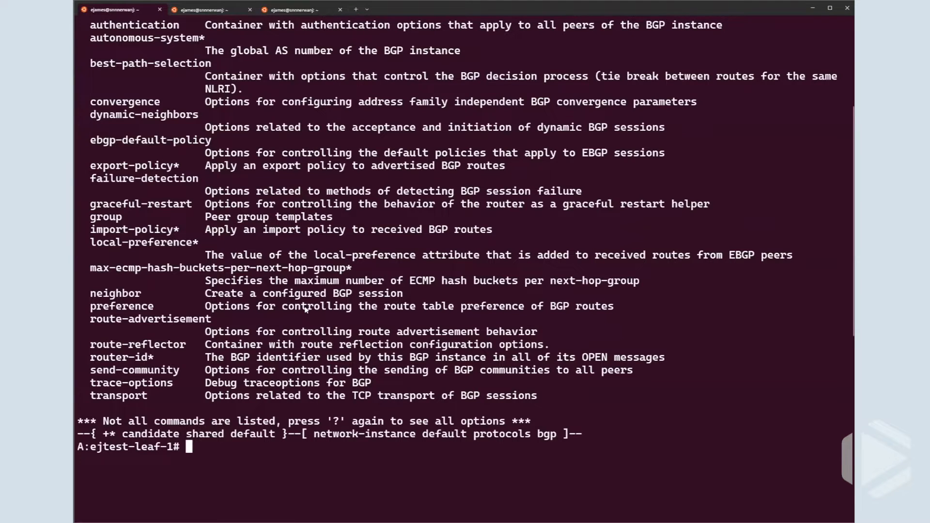
scroll("down", 3)
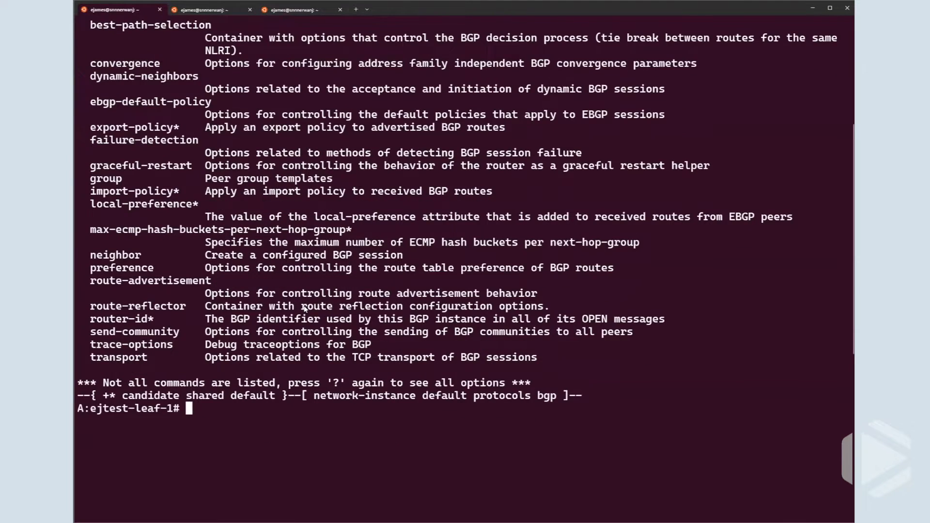
type("transport")
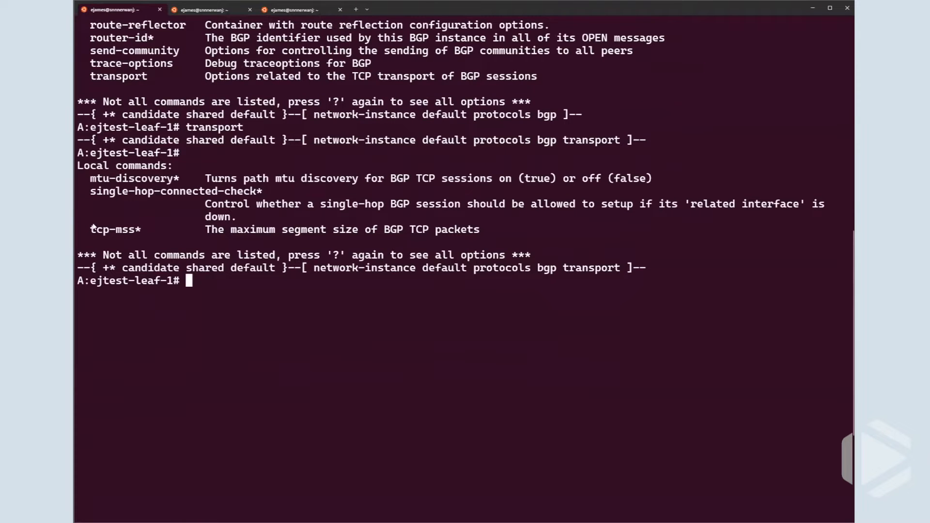
double_click(114, 230)
type("askai")
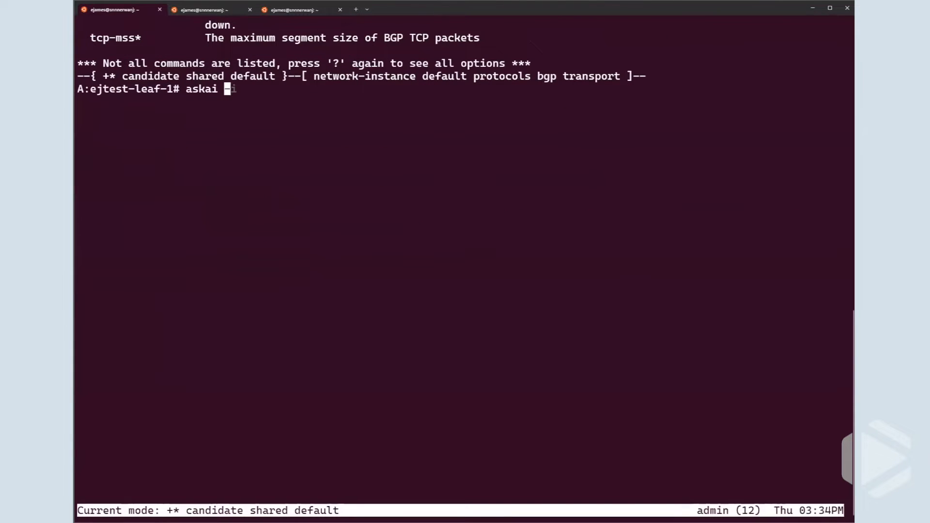
Ask askai to explain what tcp-mss does, getting its 536–9446 range and 1024 default
type("can you explai")
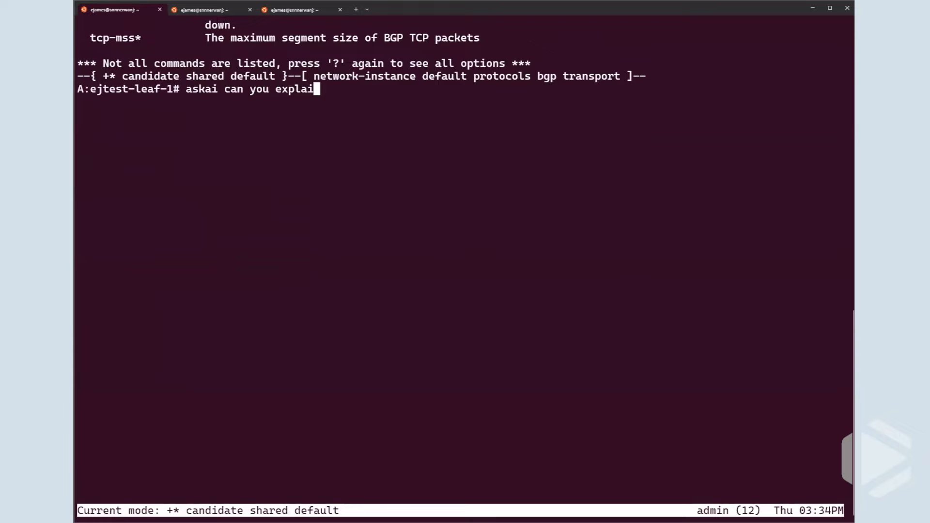
type("n what tcp-mss does?")
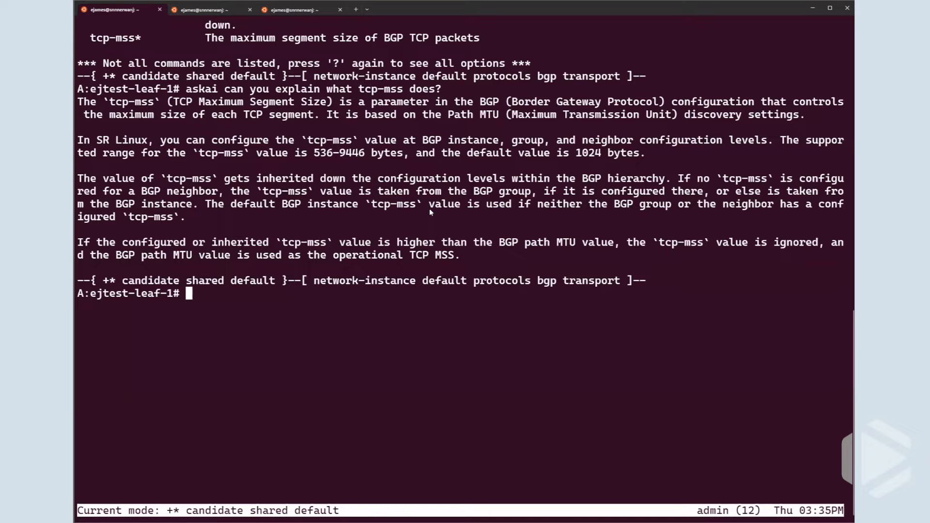
type("askai -i")
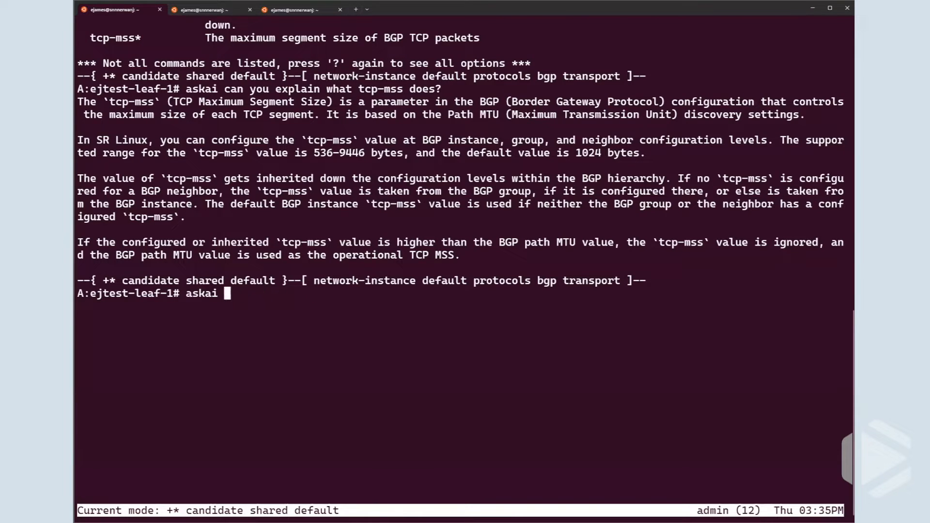
Ask askai how to configure tcp-mss, getting set-command examples for 1024
type("how do you configure it?")
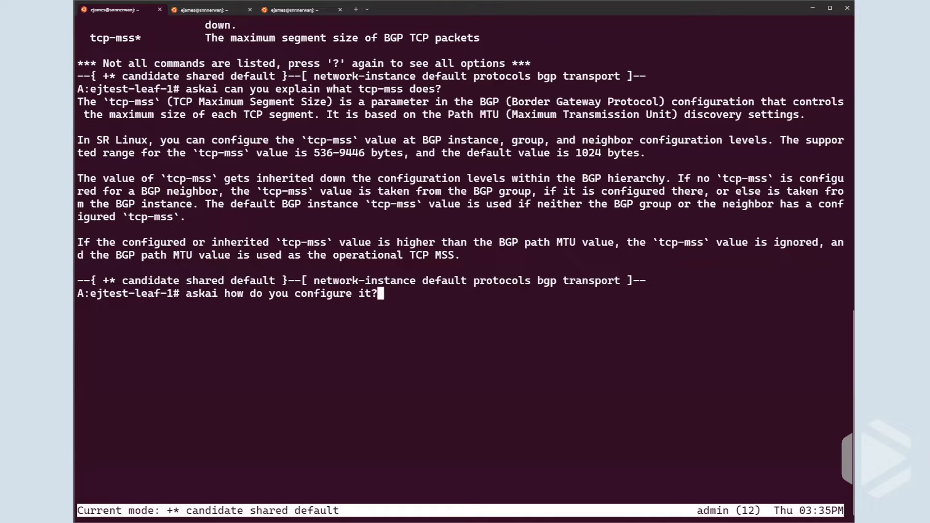
key("enter")
type("askai ::new-chat")
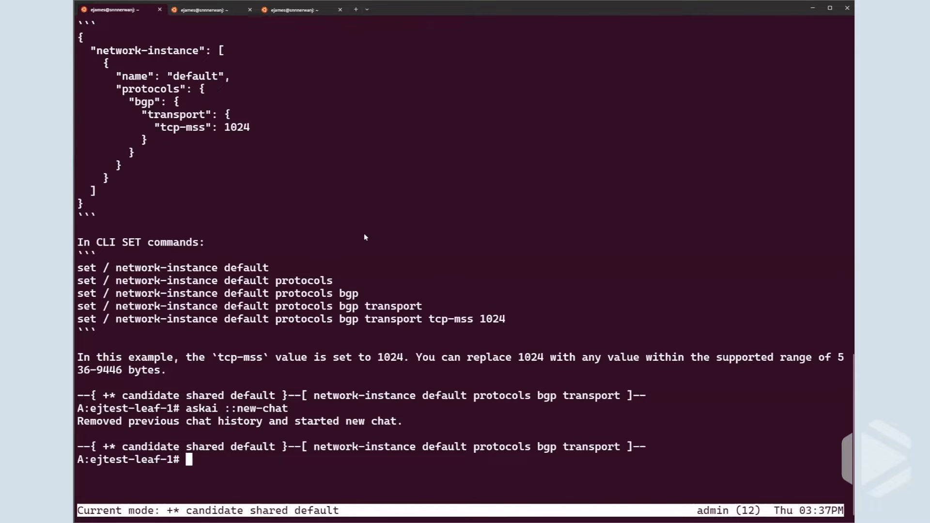
Scroll through the answer, return to the root context and begin a new askai question
scroll("down", 3)
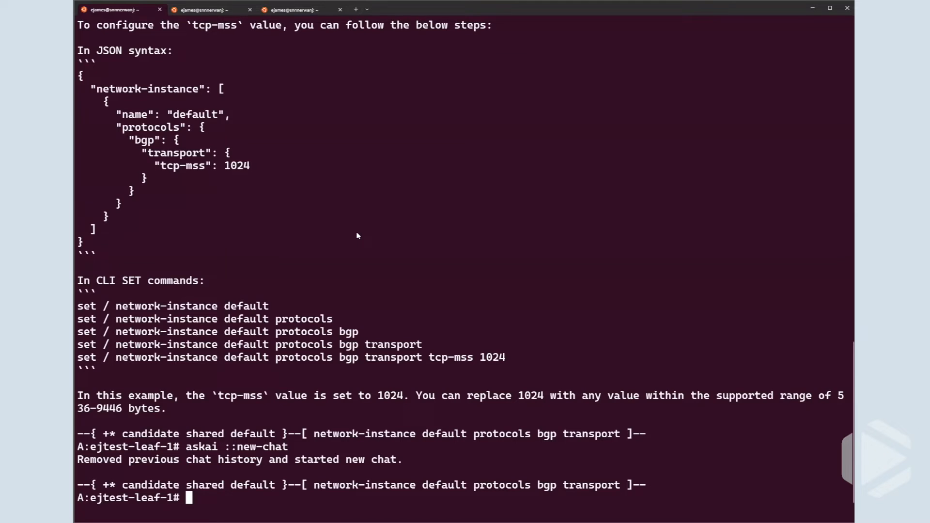
mouse_move(192, 195)
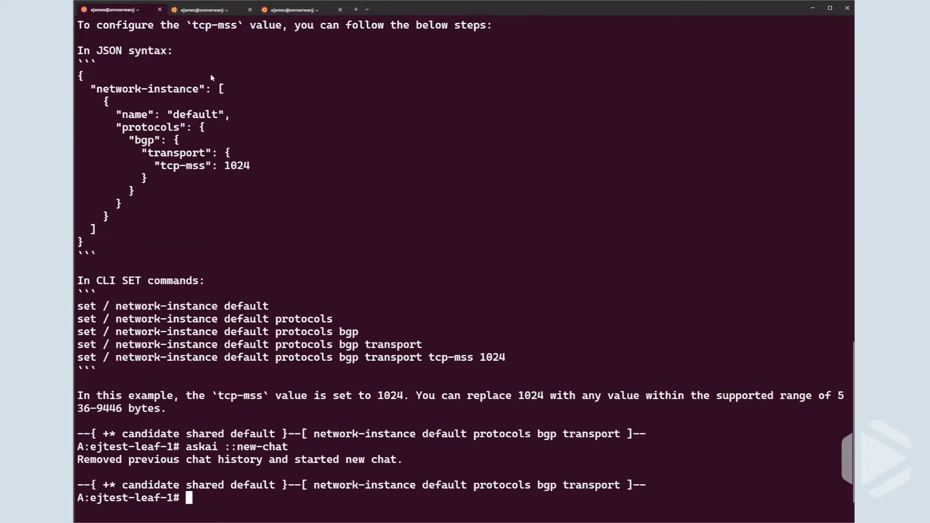
mouse_move(348, 306)
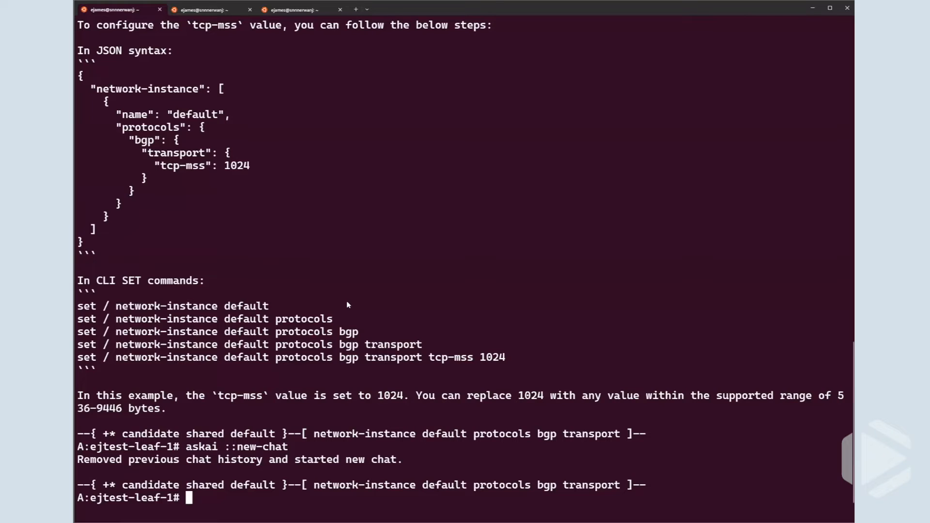
mouse_move(297, 303)
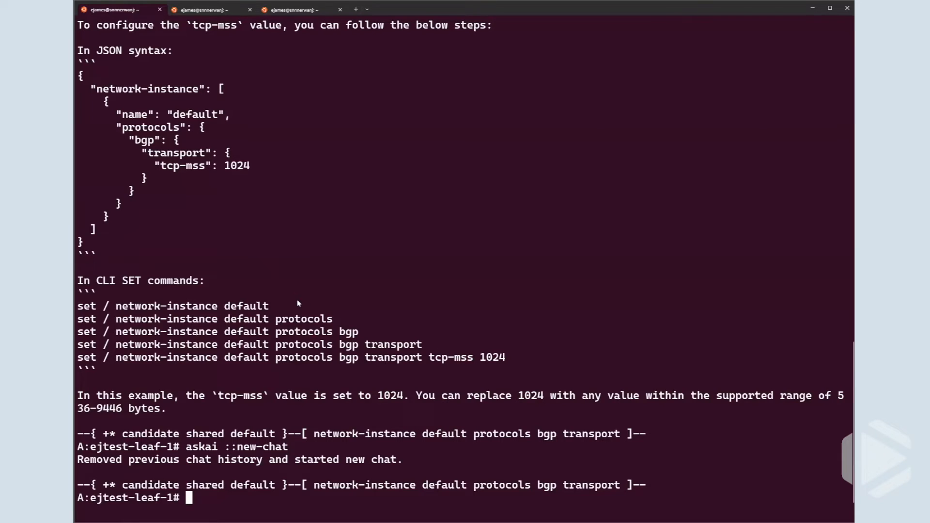
mouse_move(291, 294)
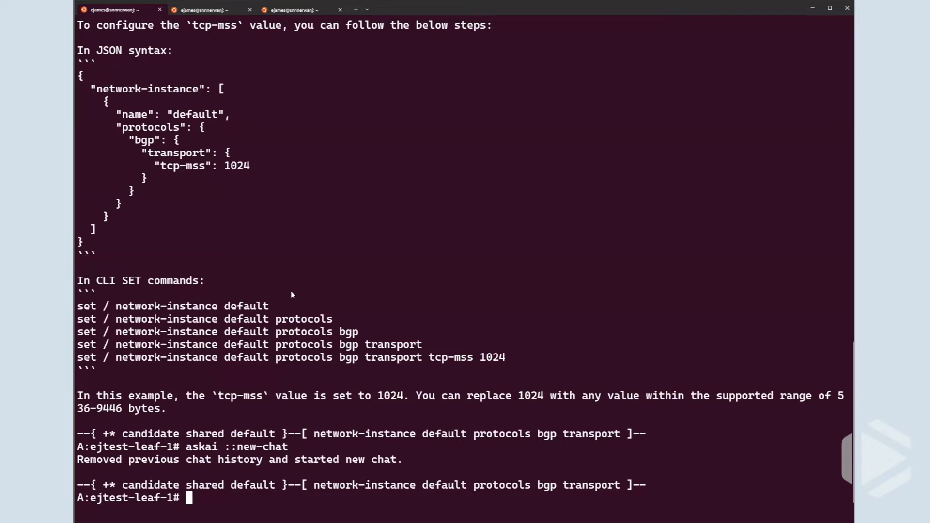
mouse_move(294, 314)
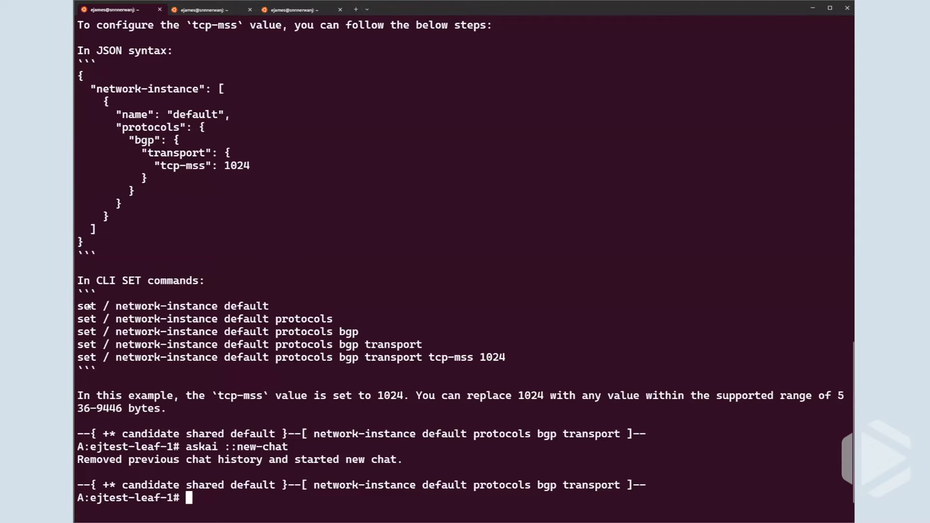
mouse_move(304, 306)
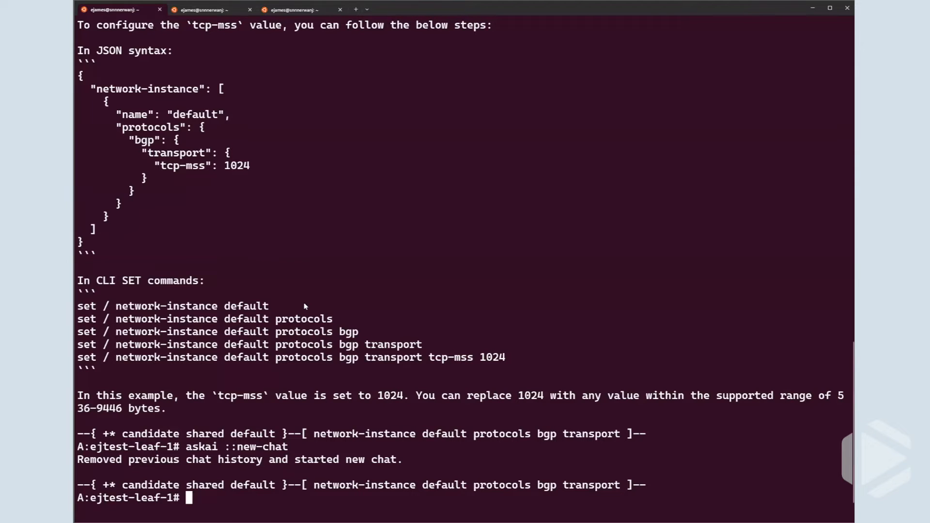
mouse_move(422, 330)
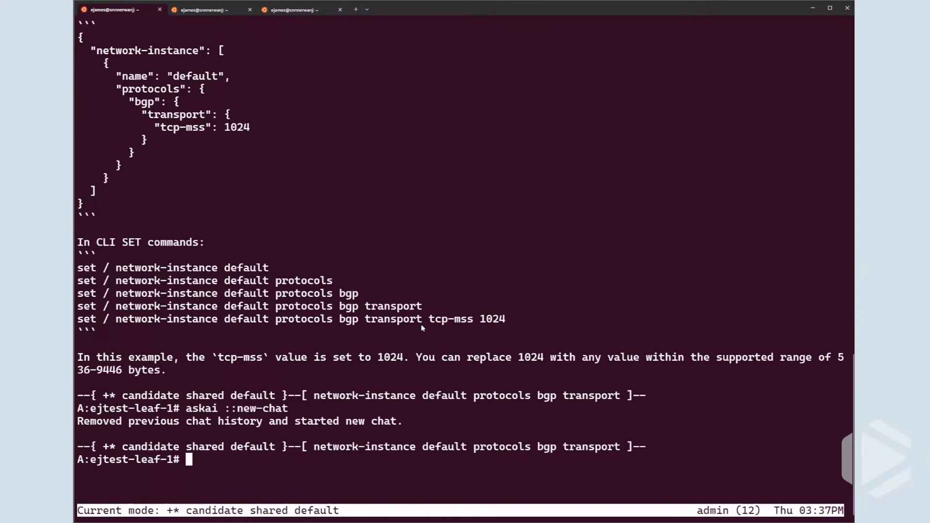
type("askai is")
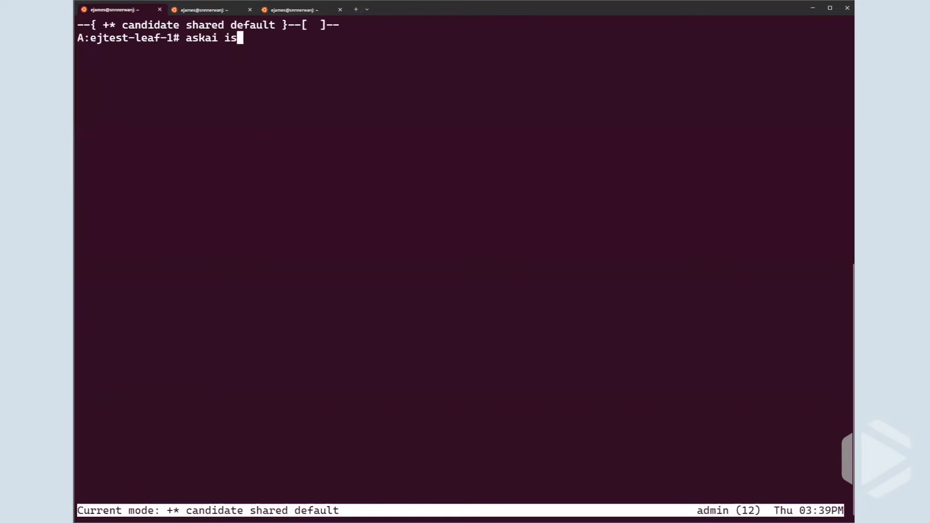
Ask askai whether SSH is allowed in the cpm-filter
type("SSH al")
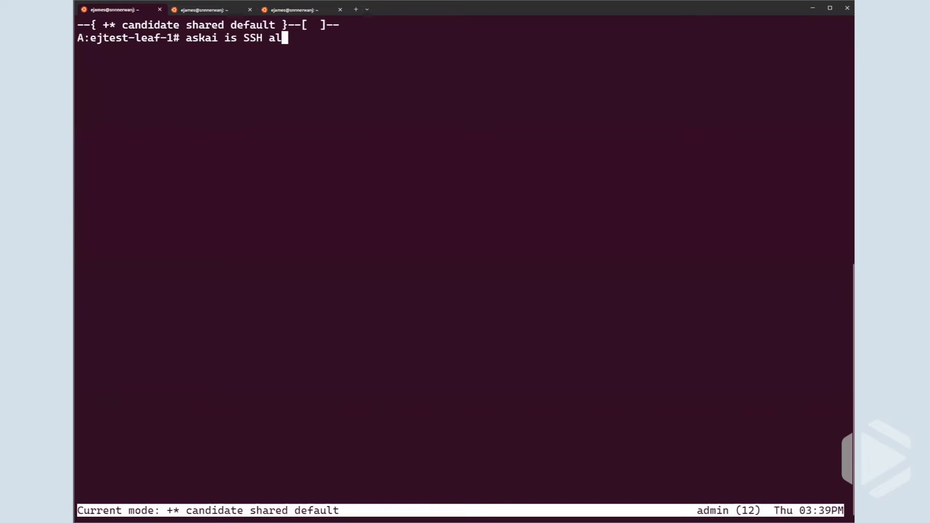
type("lowed in the cp")
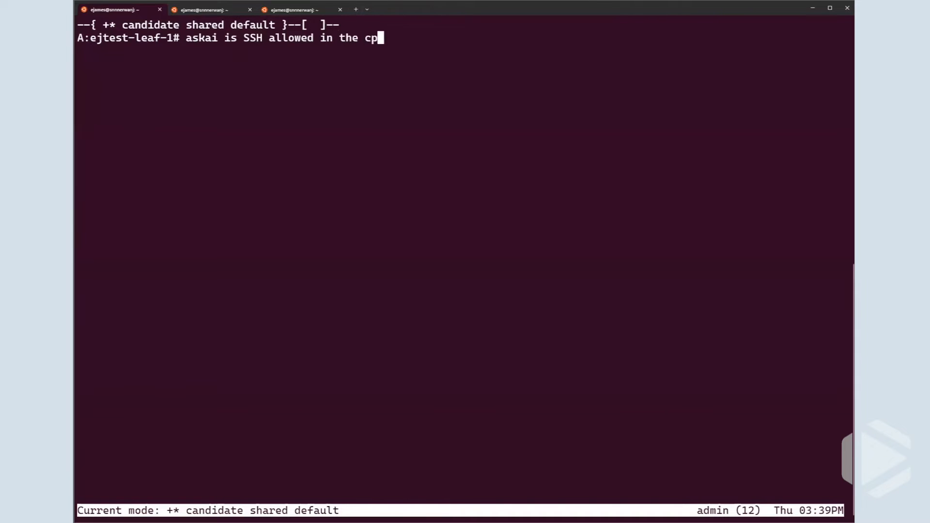
type("m-filter")
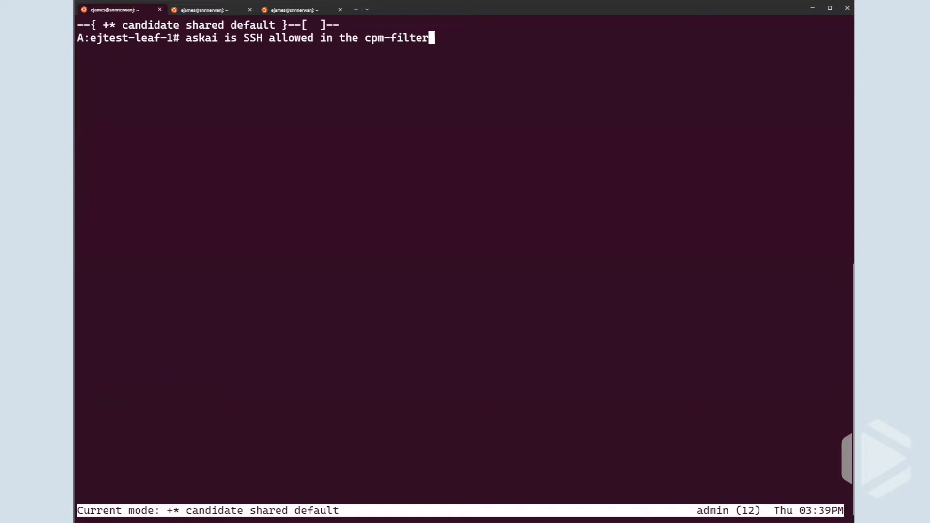
type("?")
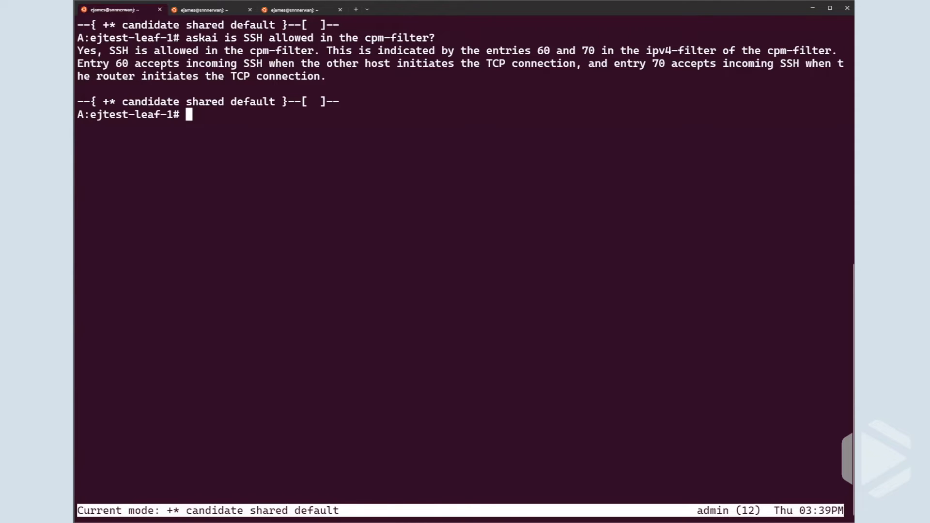
Show cpm-filter ipv4-filter entry 60, confirming it accepts TCP traffic to port 22
type("show acl")
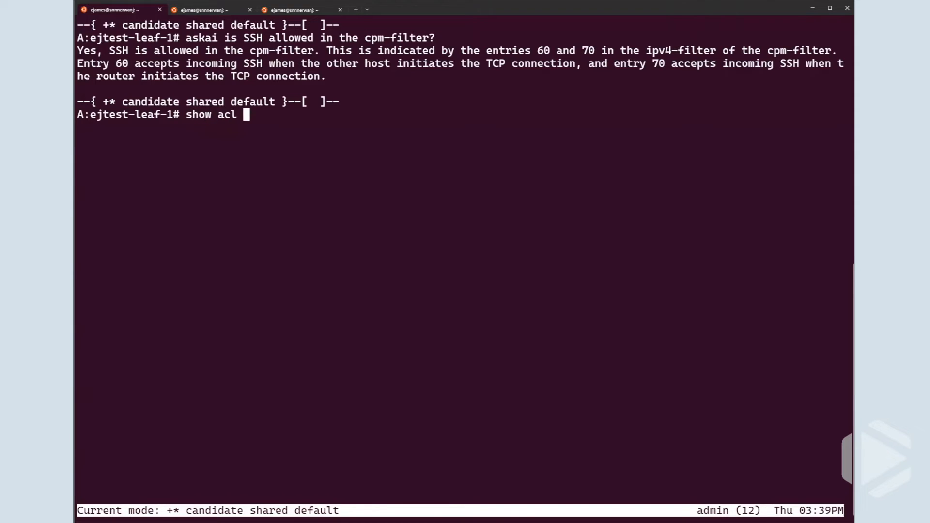
type("cpm-filter ipvv4-filter entry")
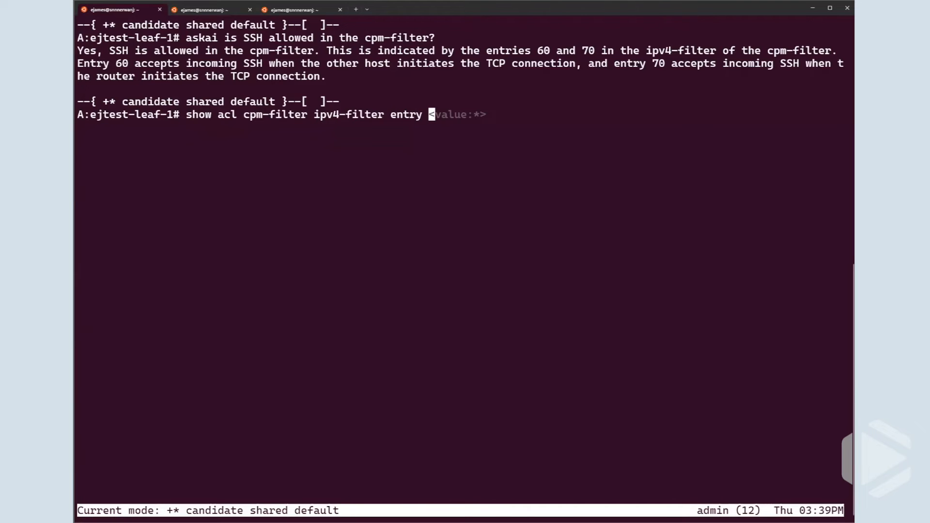
type("60")
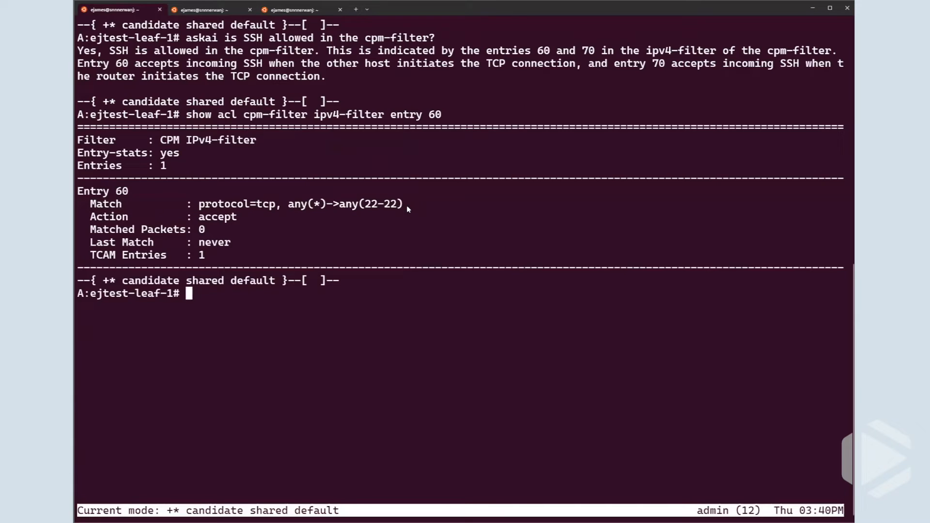
mouse_move(596, 26)
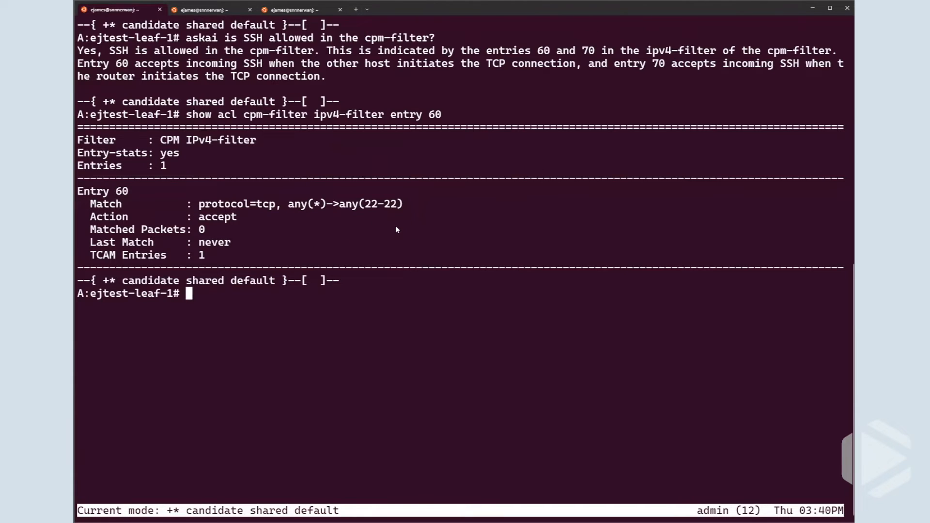
mouse_move(361, 204)
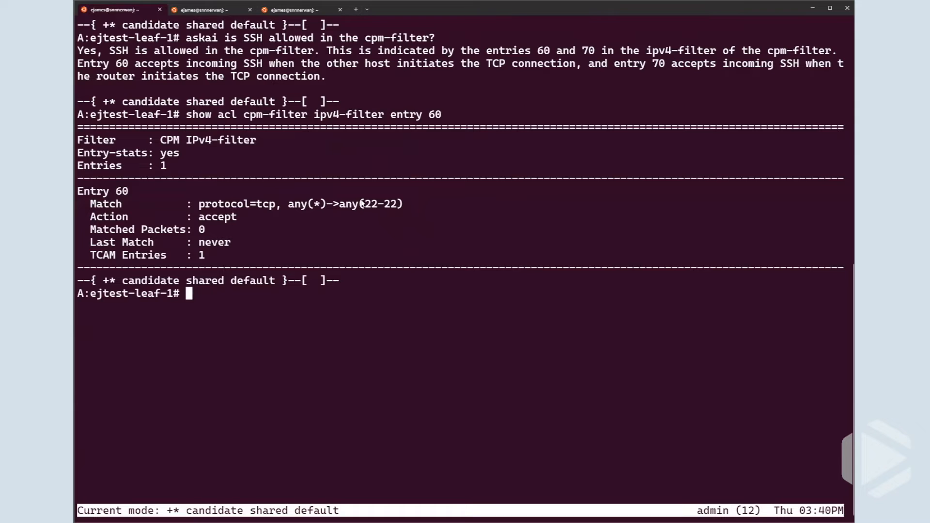
mouse_move(353, 210)
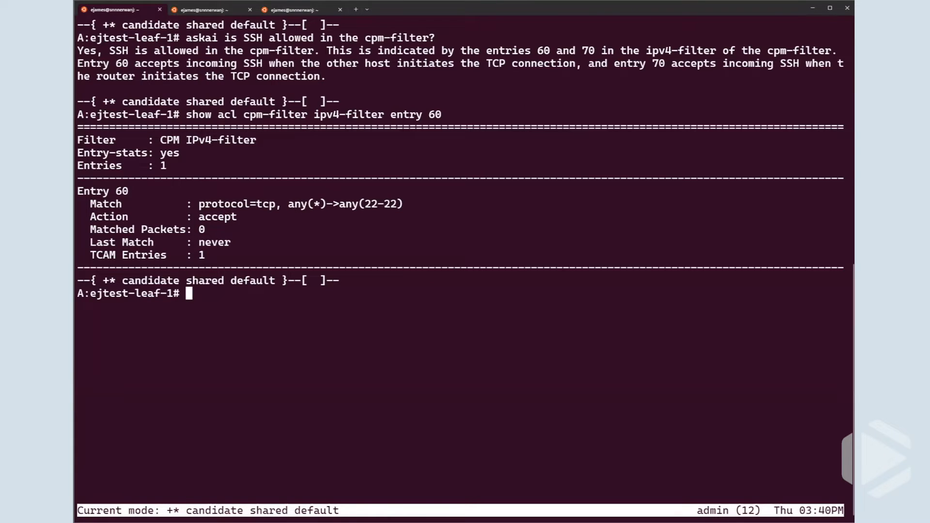
type("askai")
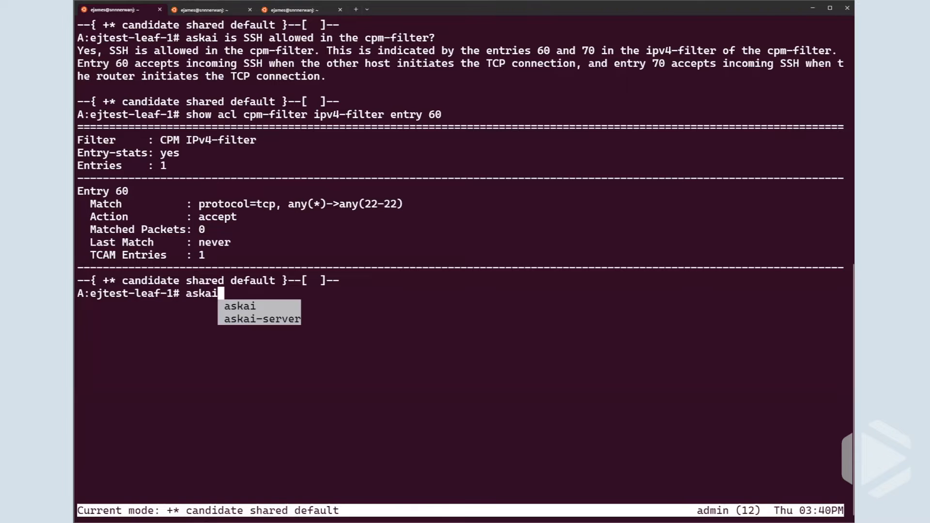
Ask askai whether there are any discarded packets on the interfaces
type("are there any discar")
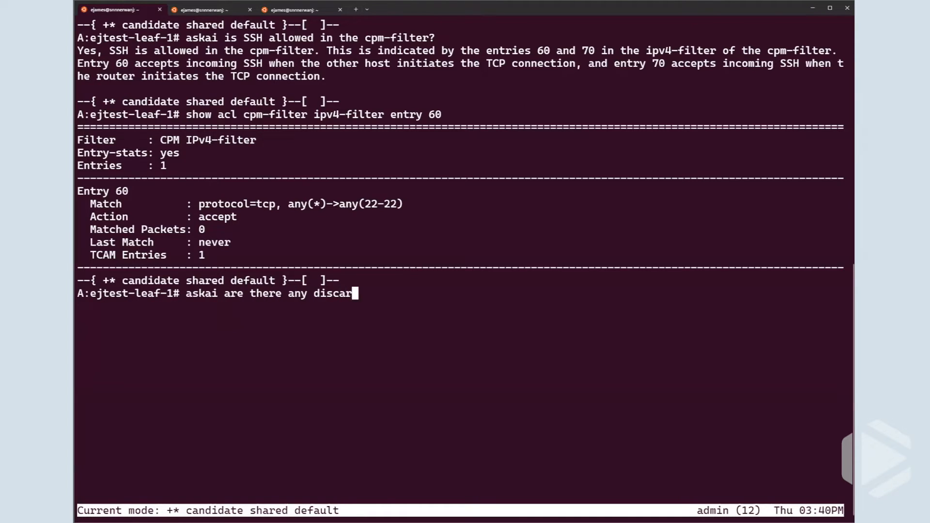
type("ded packets on the int")
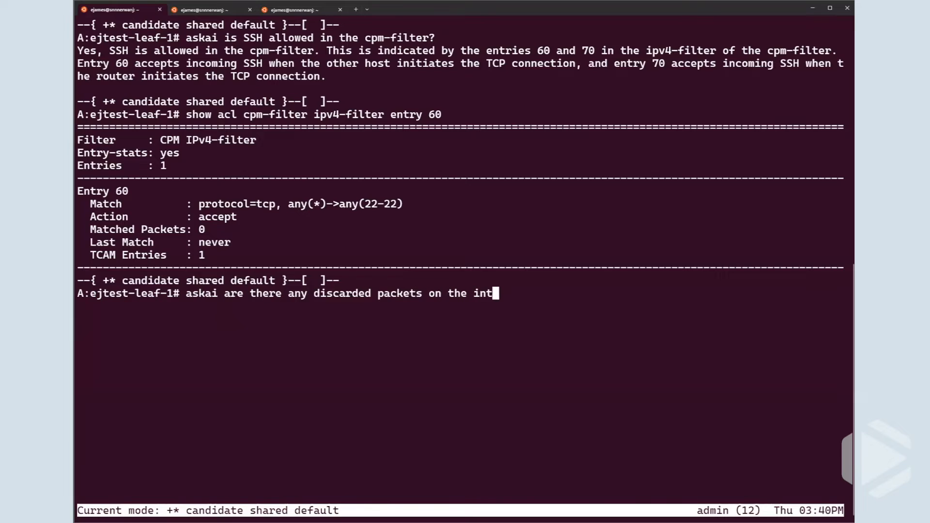
type("erfaces")
type("askai ::new-chat")
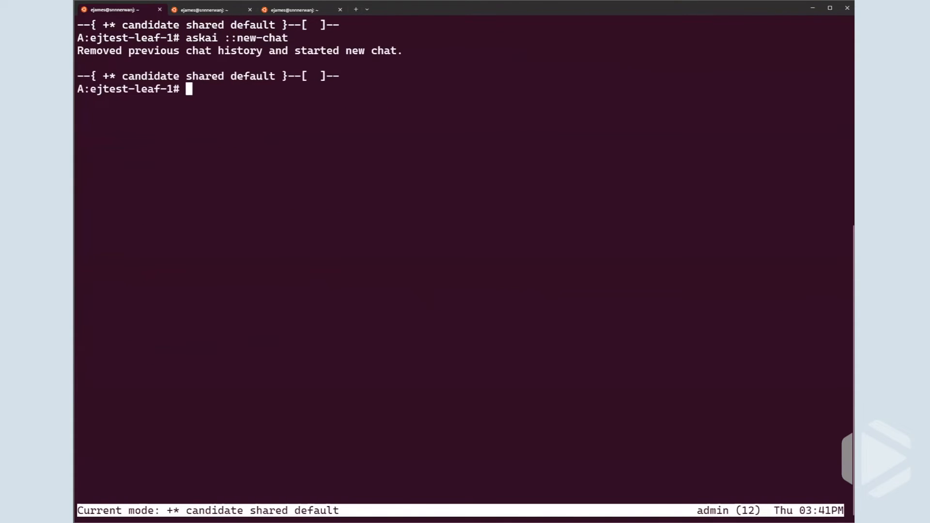
Ask askai to summarize BGP peer health, learning peer 172.18.0.5 is active with 9 established transitions
type("askai can you summ")
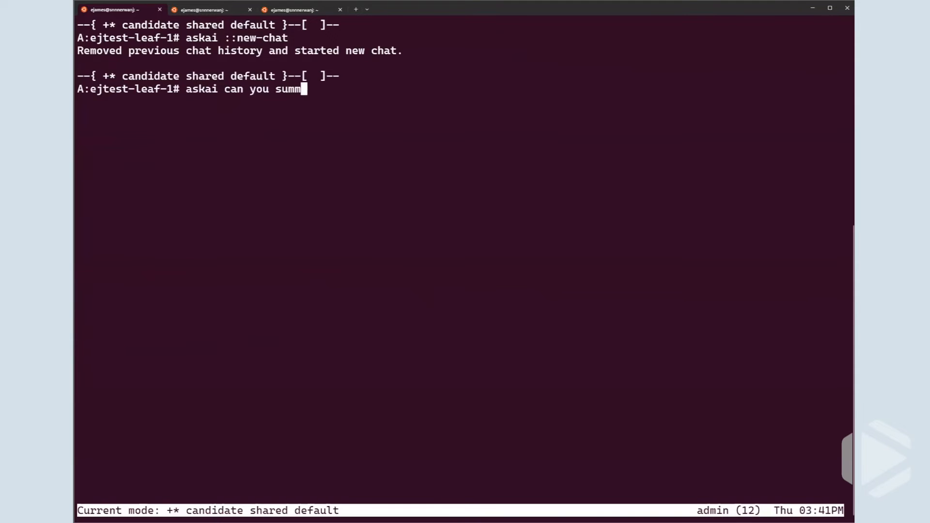
type("arize the health of the bgp peers")
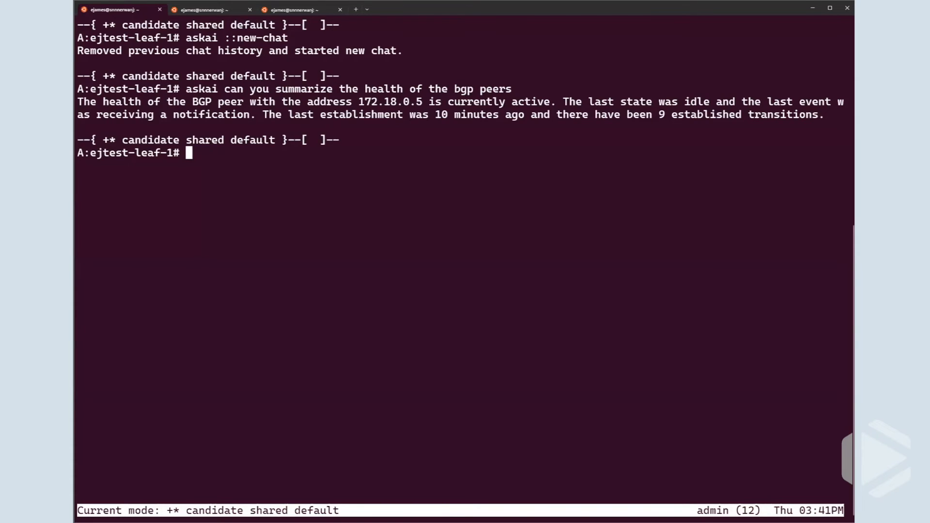
type("askai")
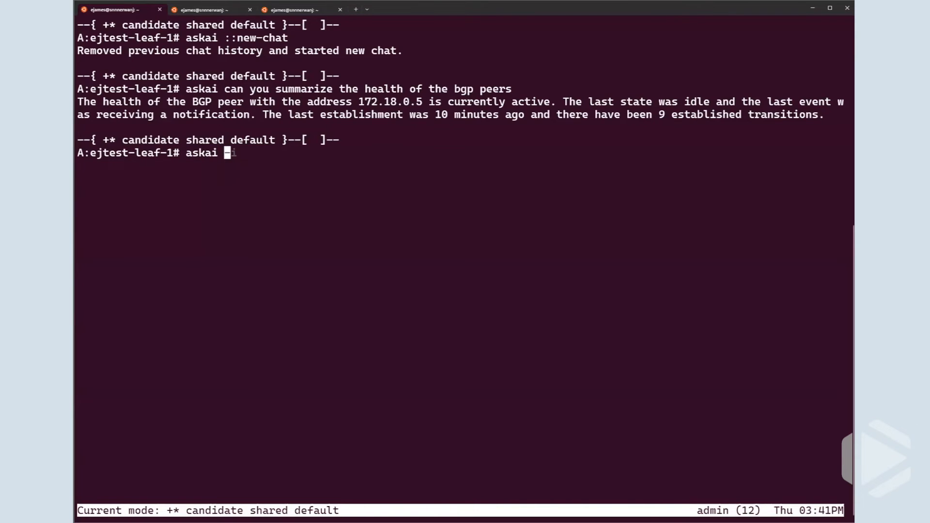
Ask askai for errors on the downed peer, learning it is Open Message Error with Bad Peer AS
type("are there any errors on the downed peer")
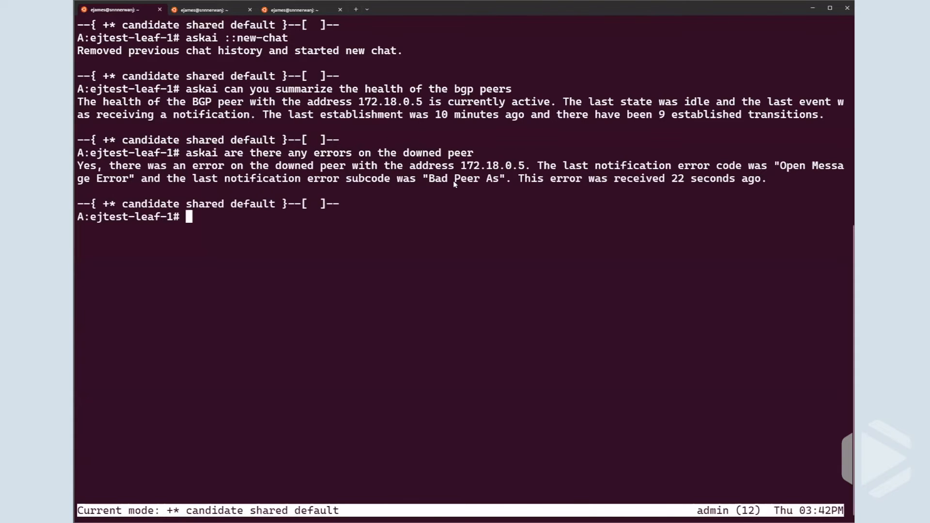
mouse_move(353, 171)
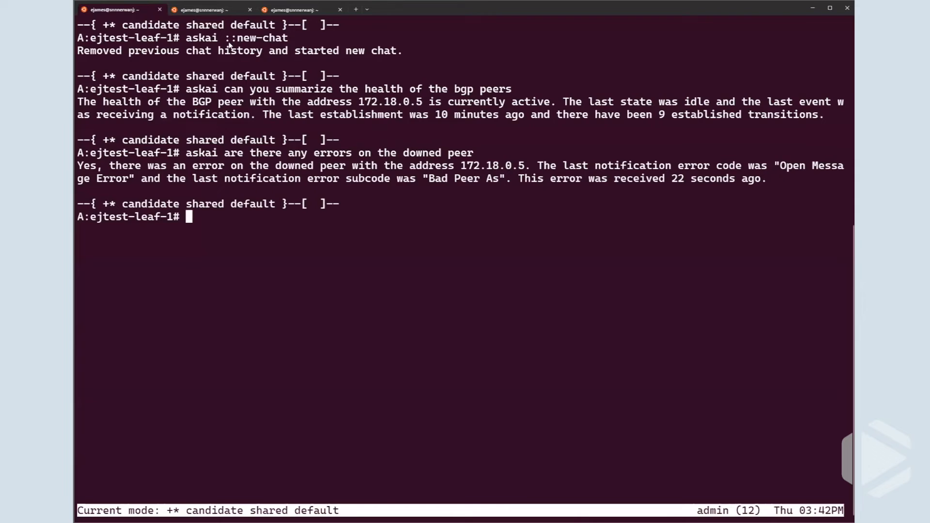
mouse_move(275, 102)
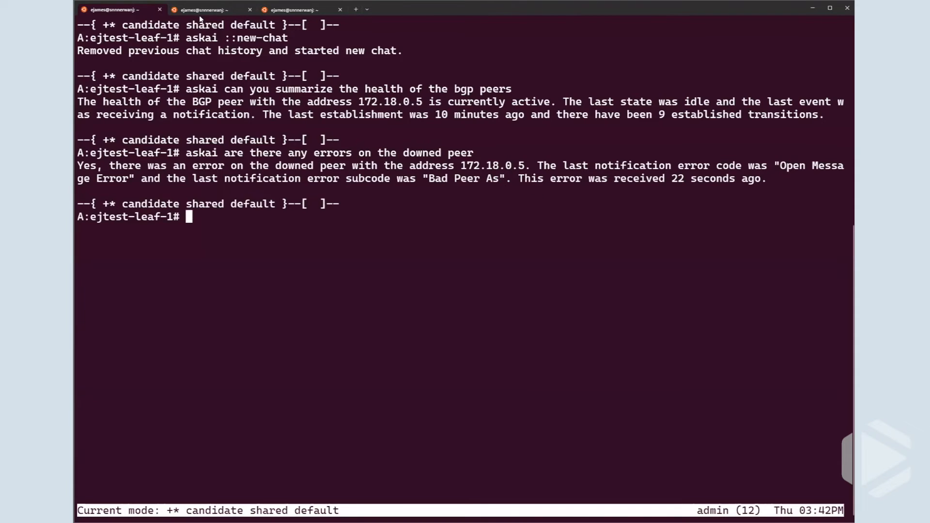
mouse_move(202, 9)
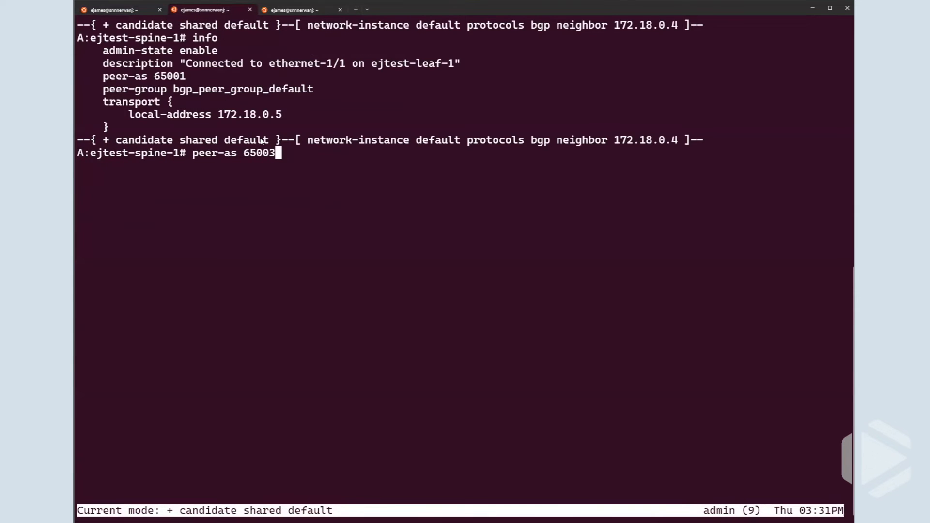
Commit peer-as 65003 on spine-1, confirm on leaf-1 via askai that the peer is established, then start a new chat
type("commit stay")
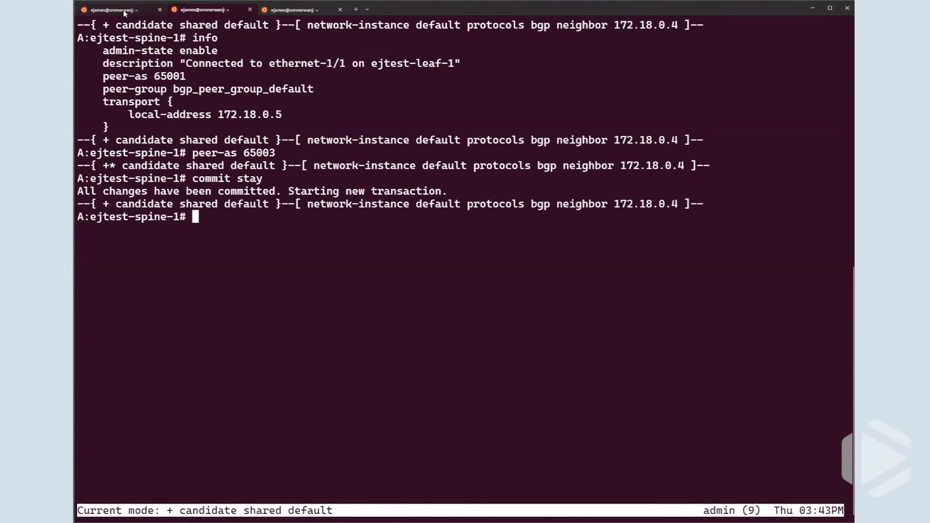
left_click(202, 10)
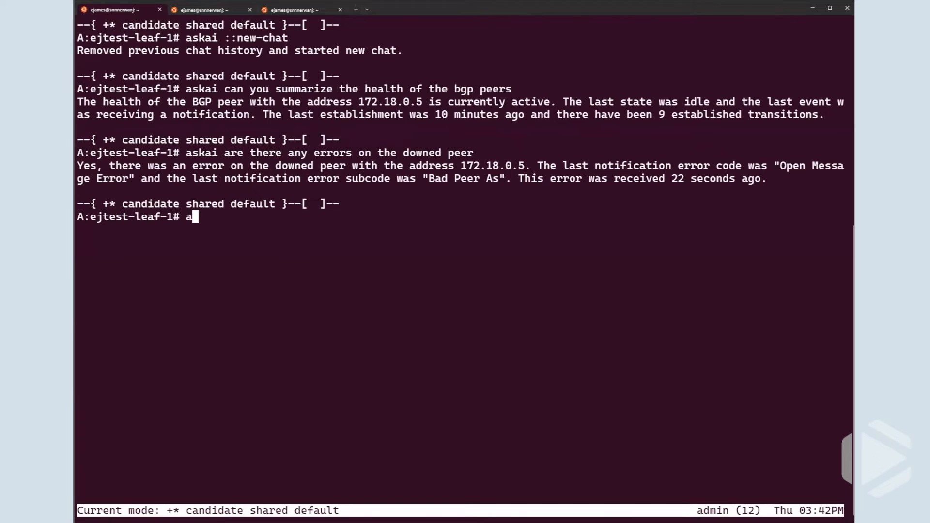
type("skai is the B")
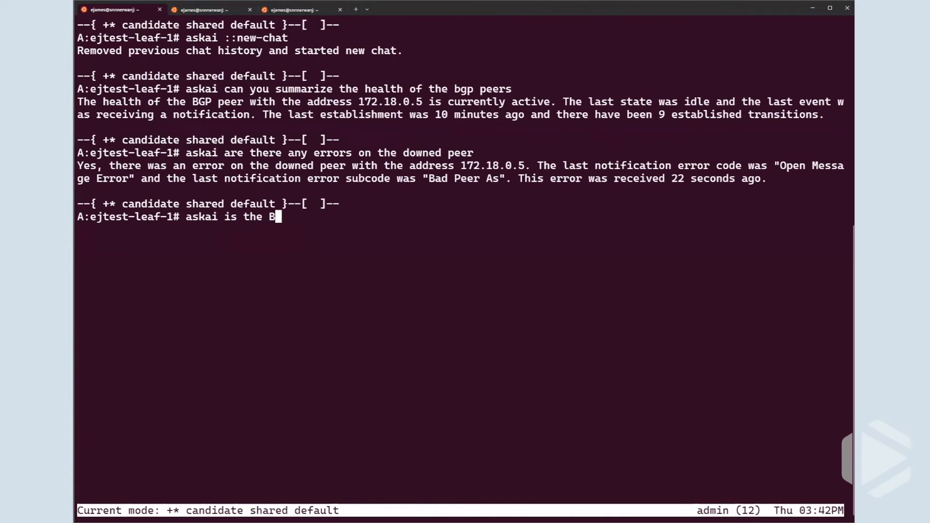
type("GP peer problem")
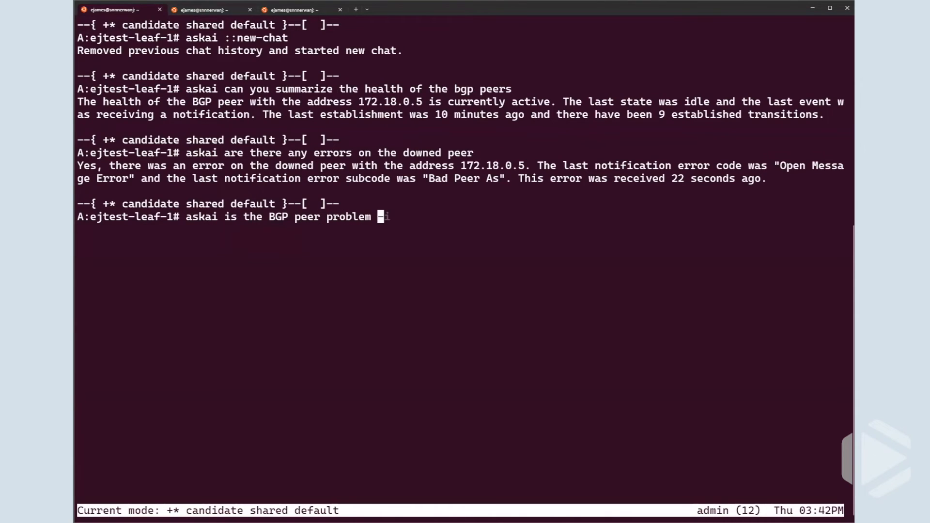
type("fixed?")
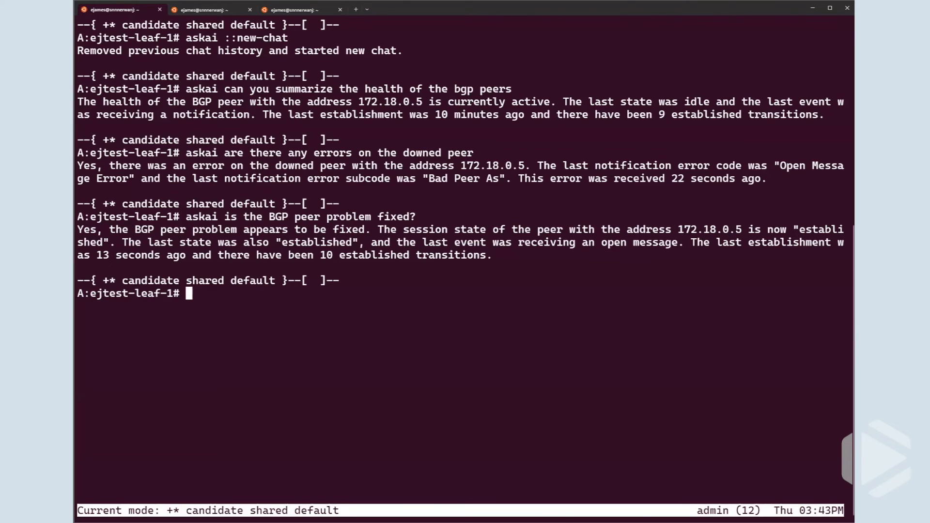
type("askai ::new-chat")
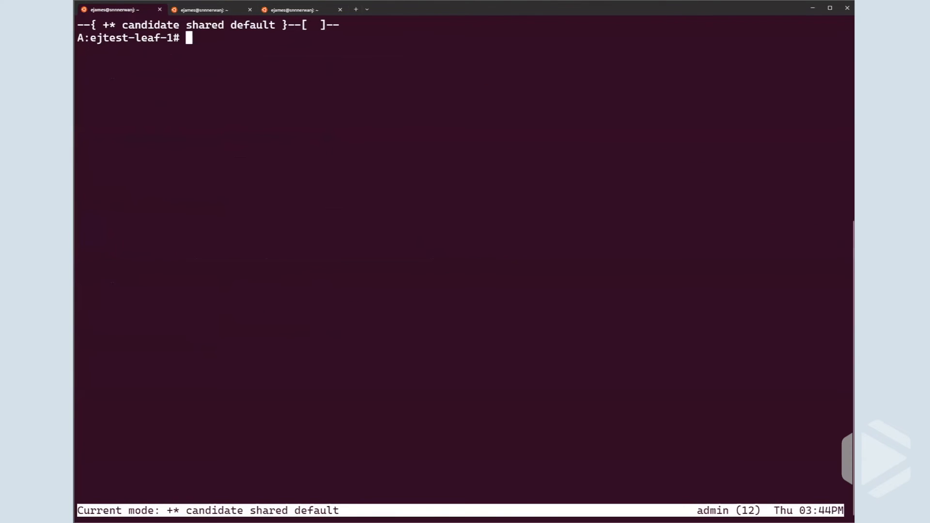
In network-instance default, ask askai whether prefix 172.18.0.2 is in the route table
type("network-instance default")
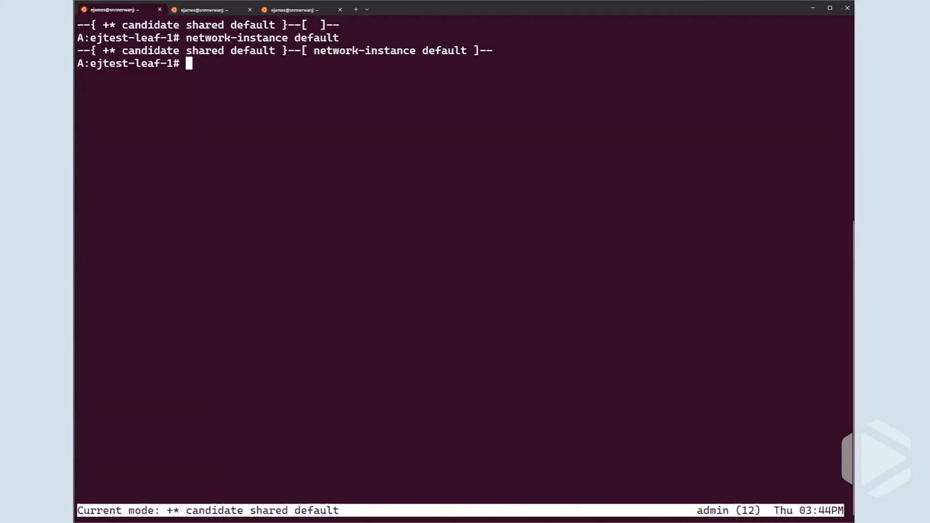
type("askai i")
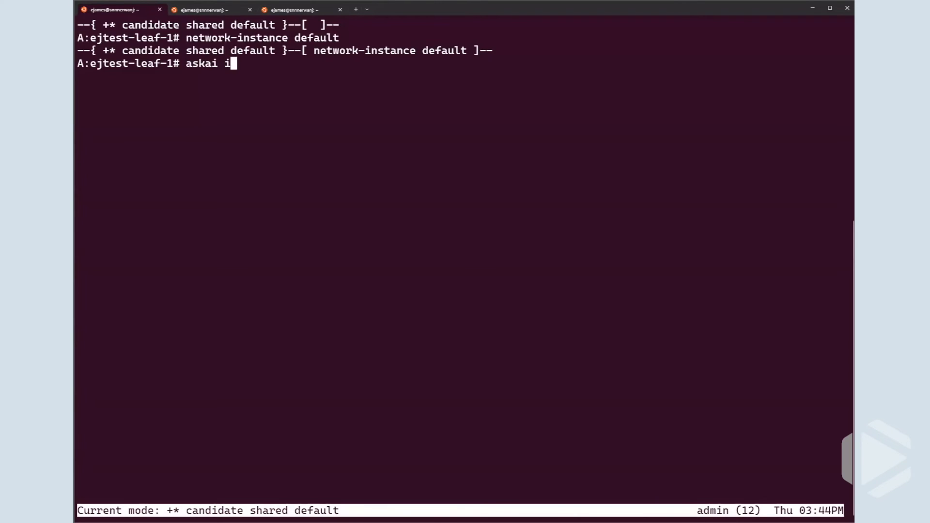
type("s prefix 1")
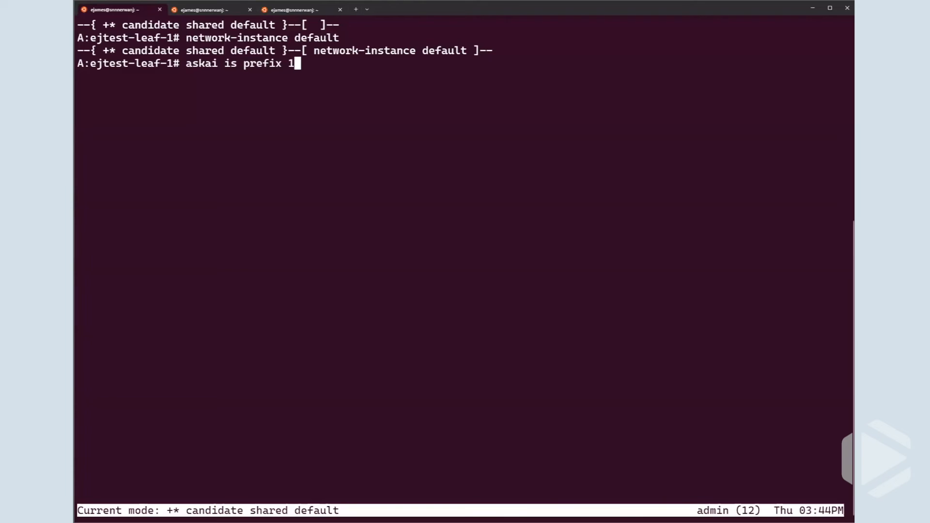
type("72.18.0.2 in")
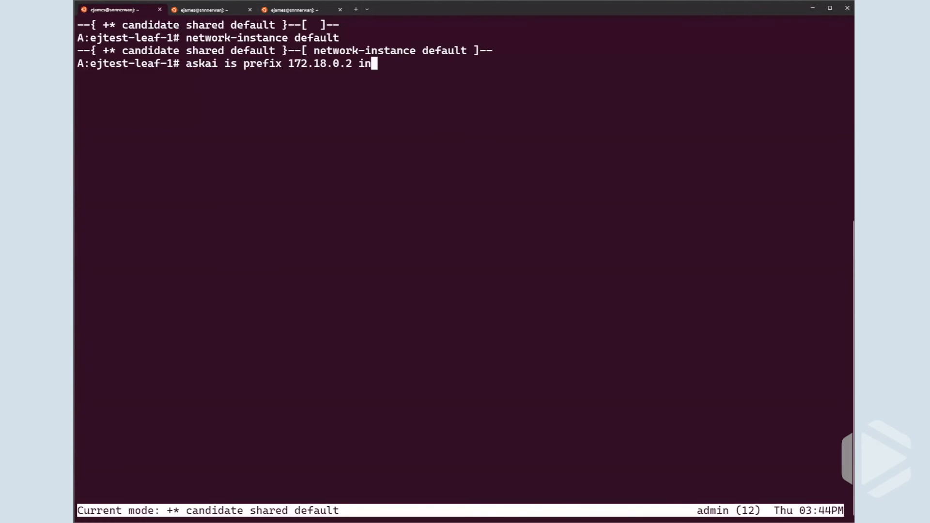
type("the route i")
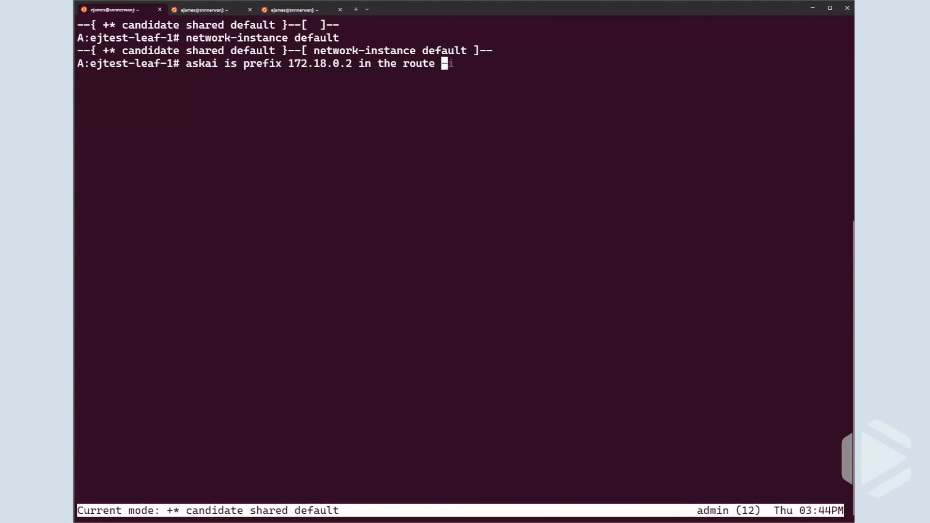
type("table, if not list")
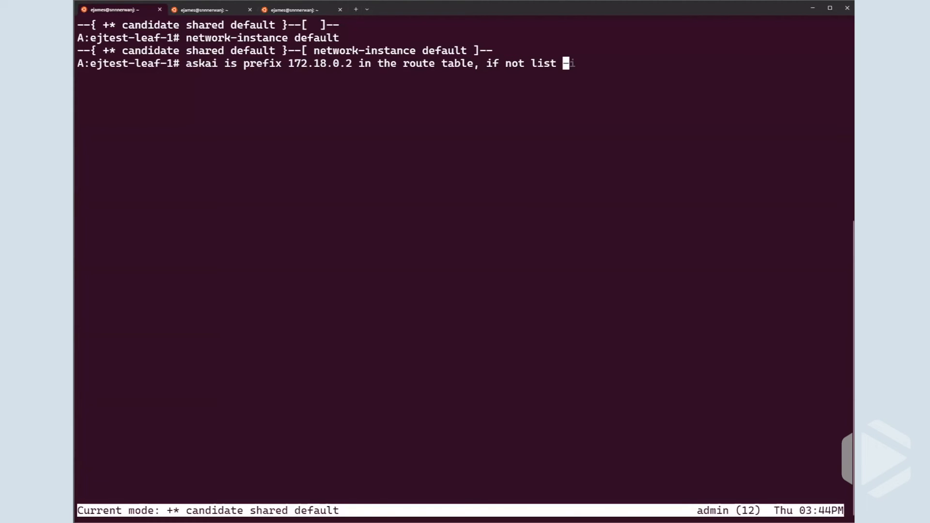
type("other prefxies")
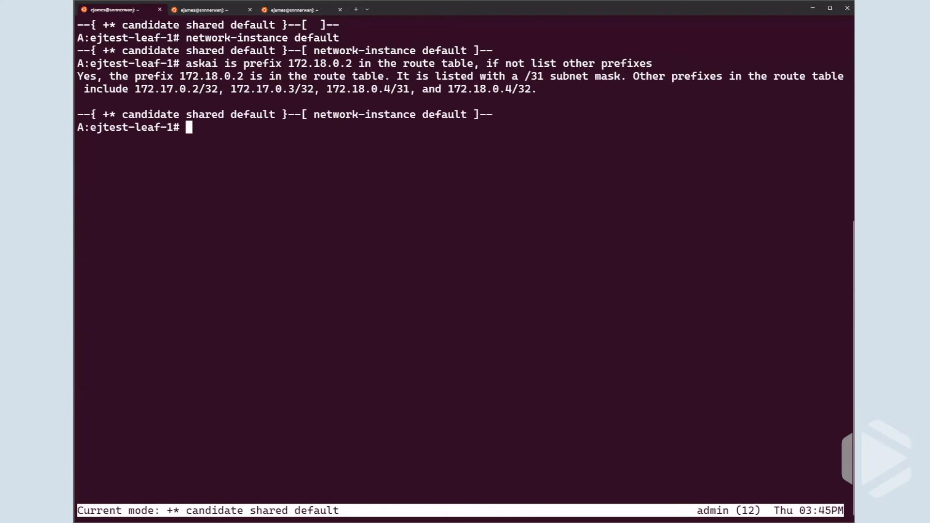
Switch to network-instance mgmt and ask the same prefix 172.18.0.2 route-table question
type("network-instance mgmt")
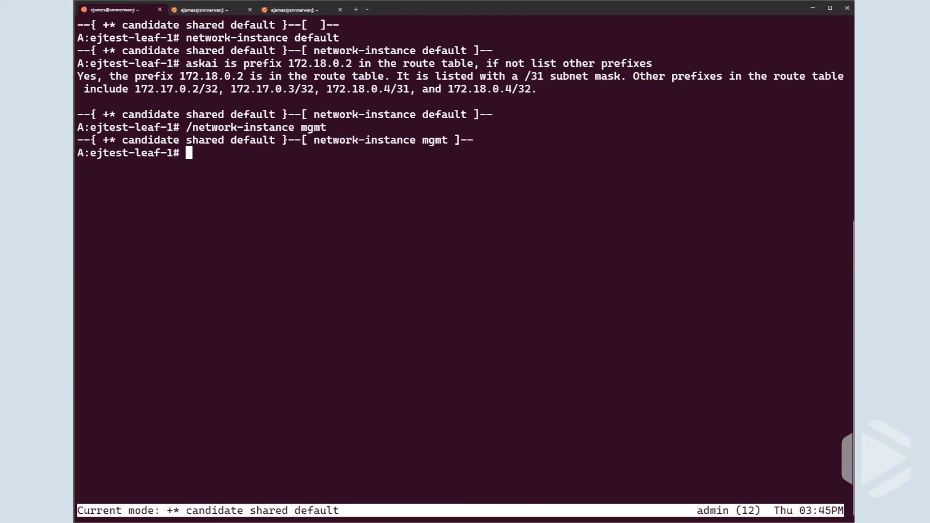
type("askai is prefix 172.18.0.2 in the route table, if not list other prefixes")
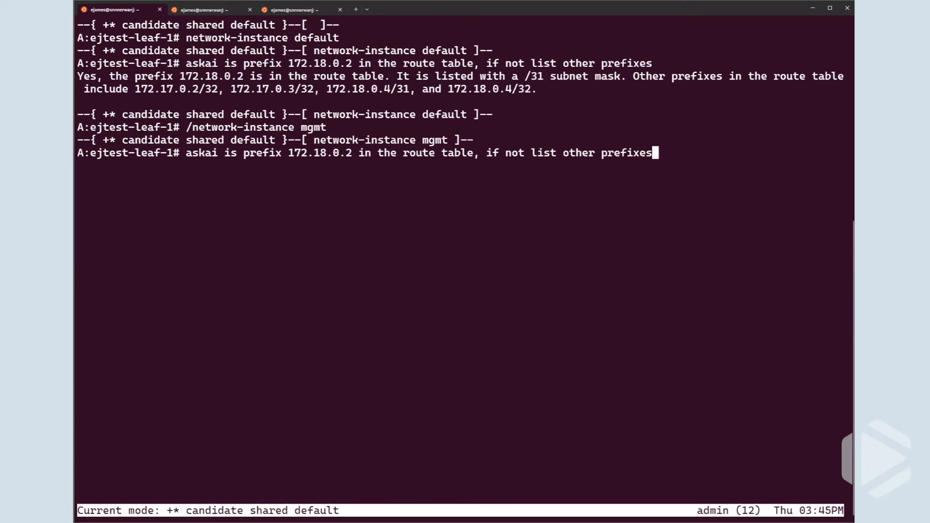